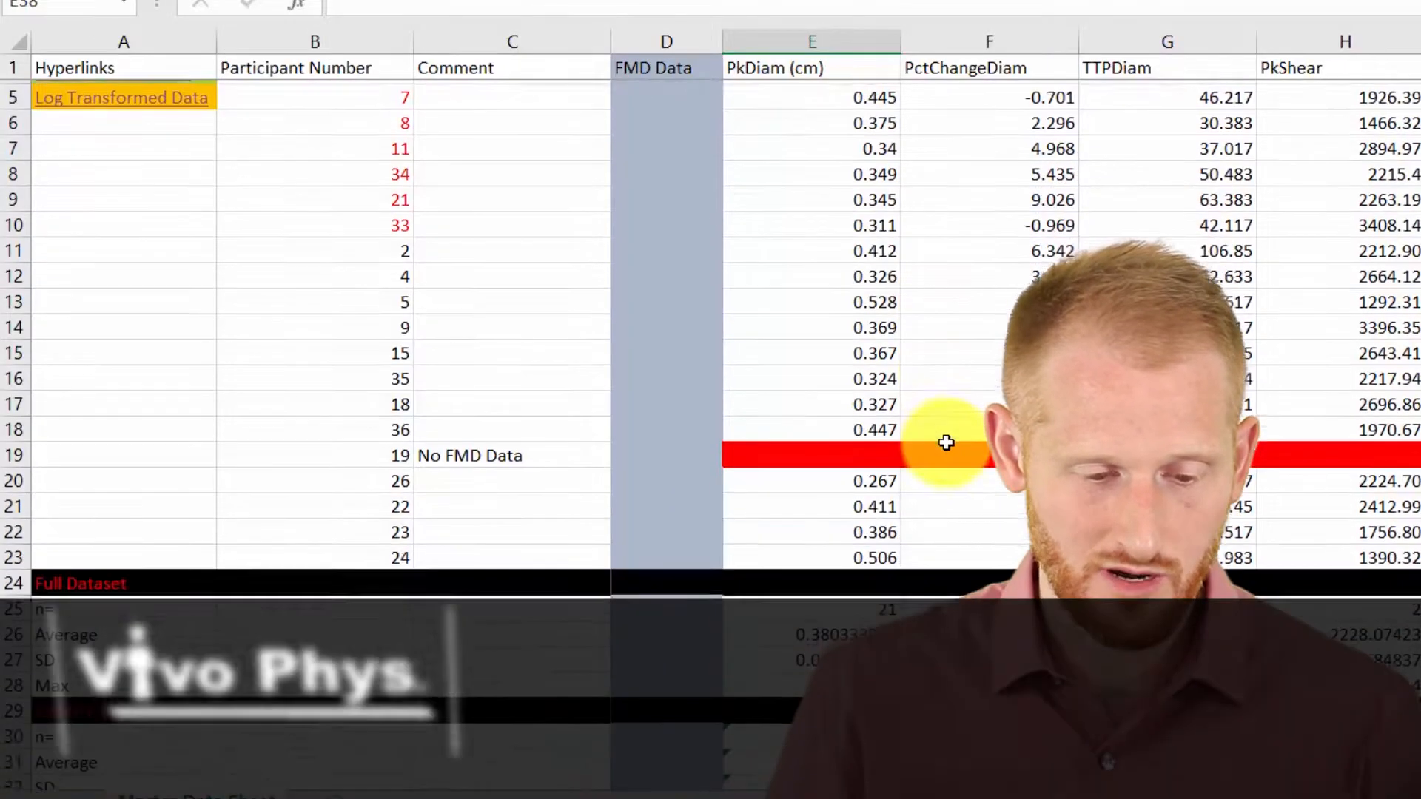
Insert a blank row between the Full Dataset Max row and the Positive FHH section
scroll("down", 3)
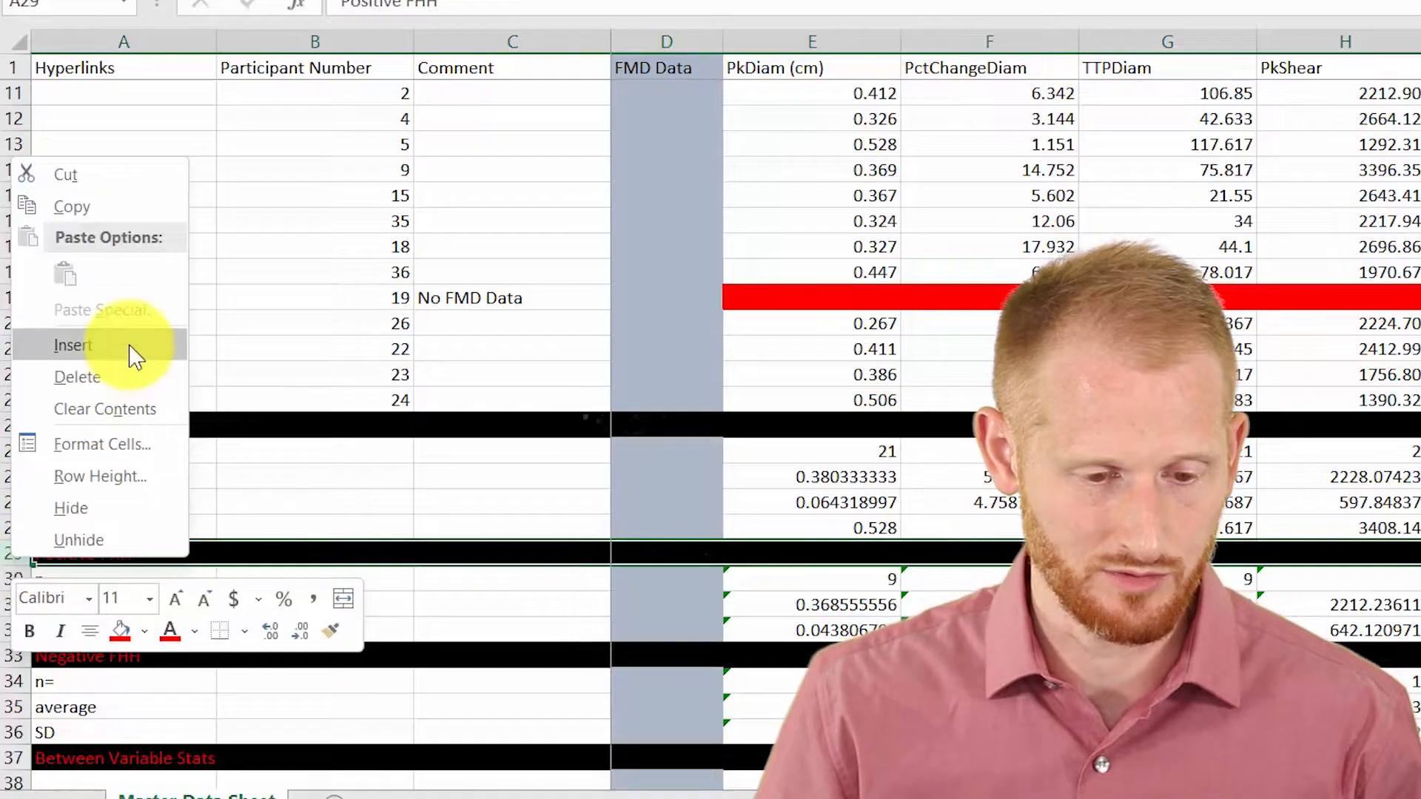
left_click(72, 344)
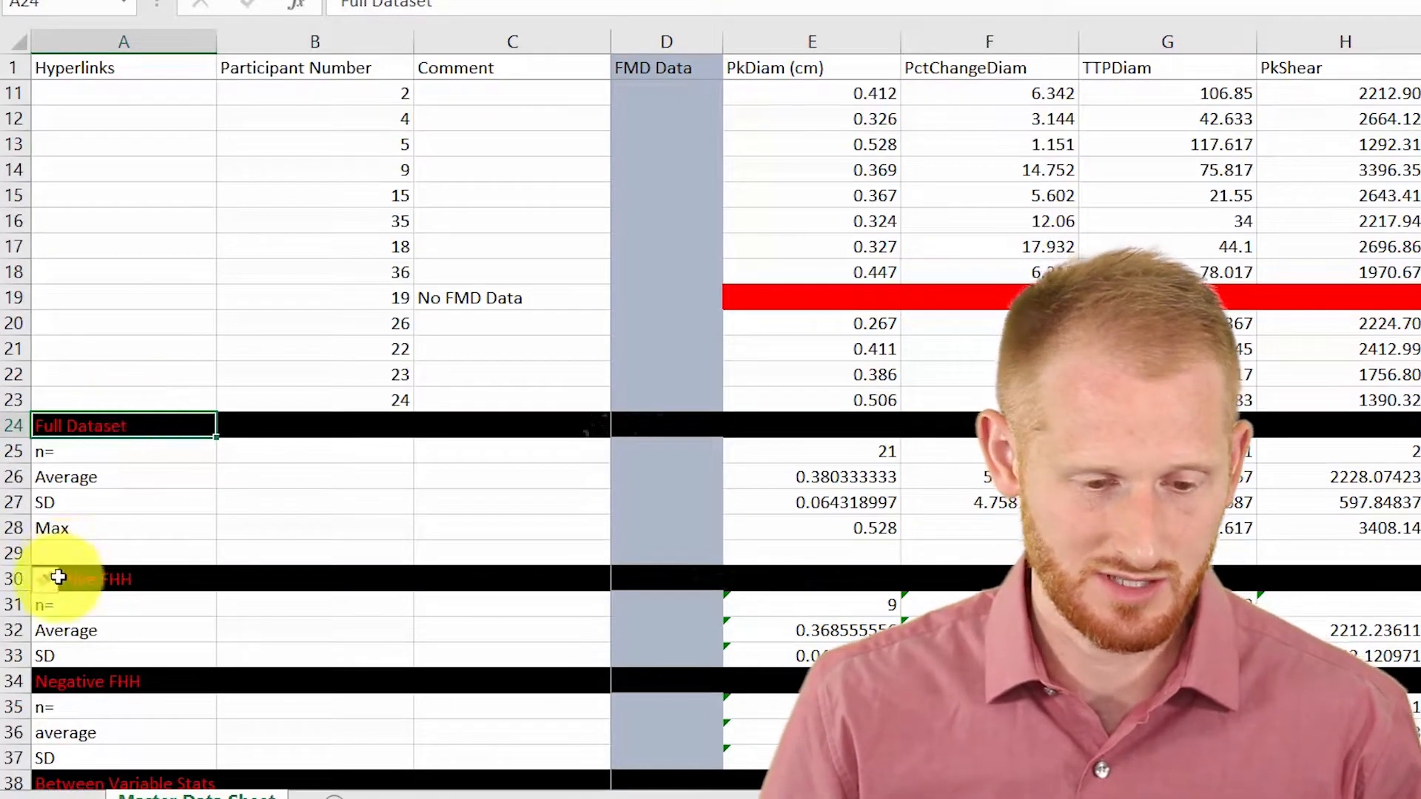
left_click(124, 552)
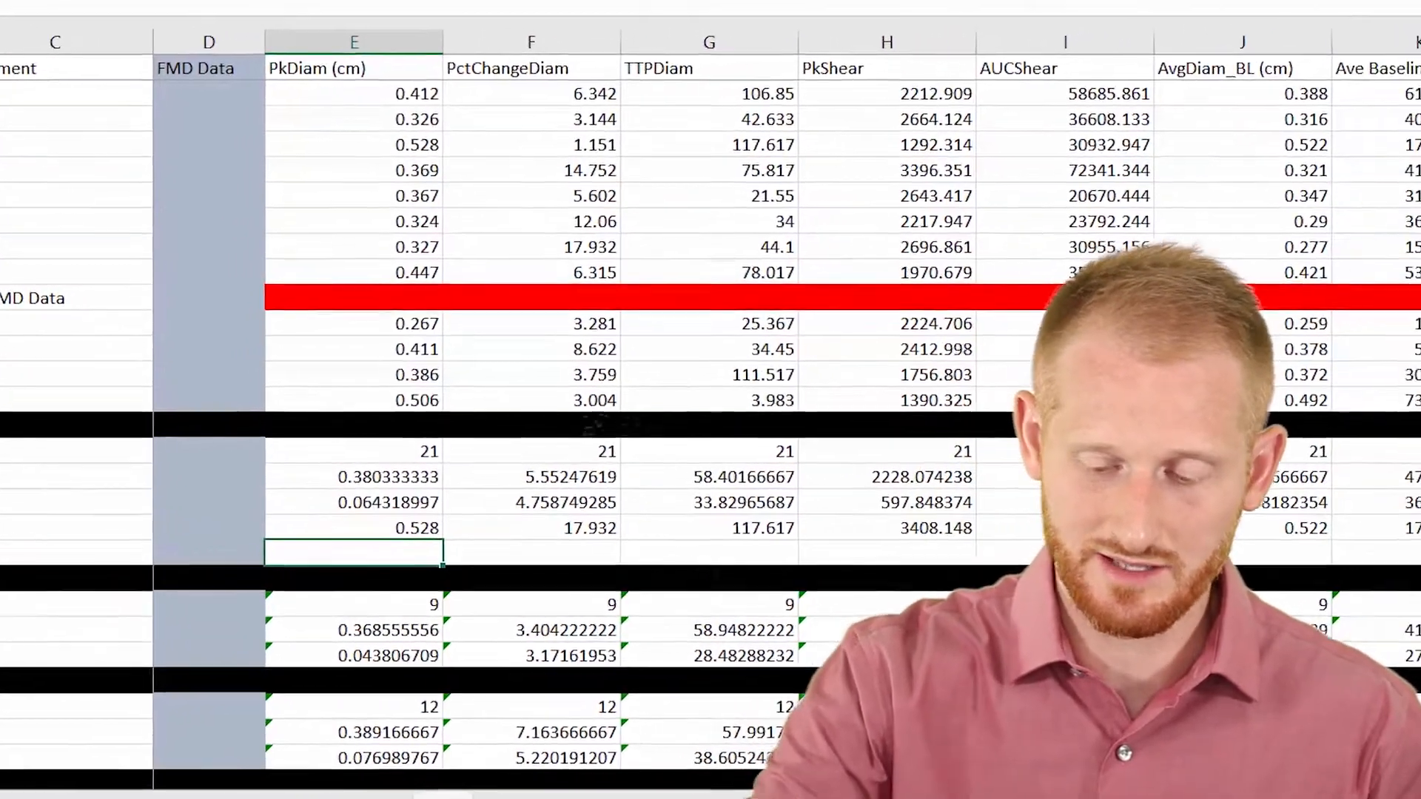
Start a =min formula in the new row's PkDiam (cm) cell E29
type("=")
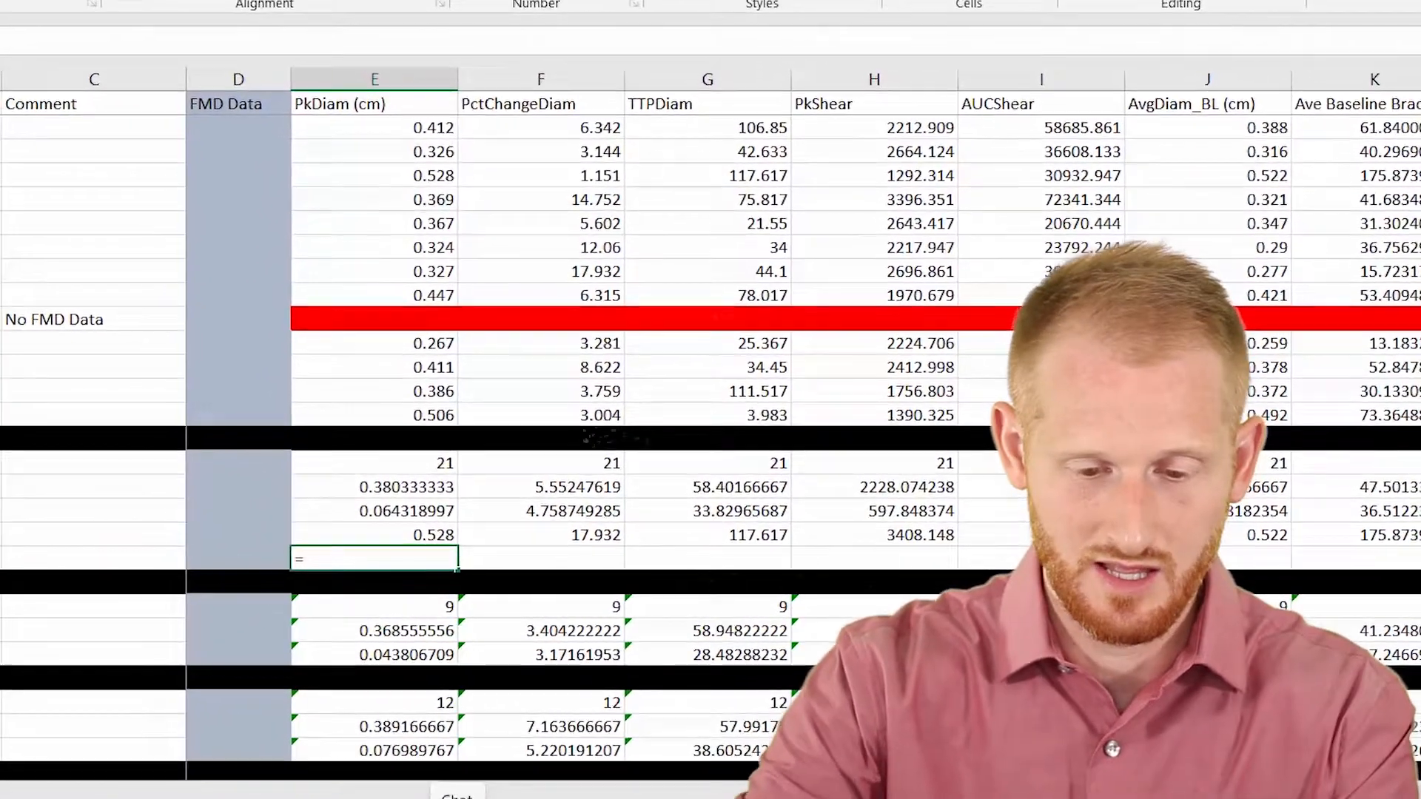
type("min")
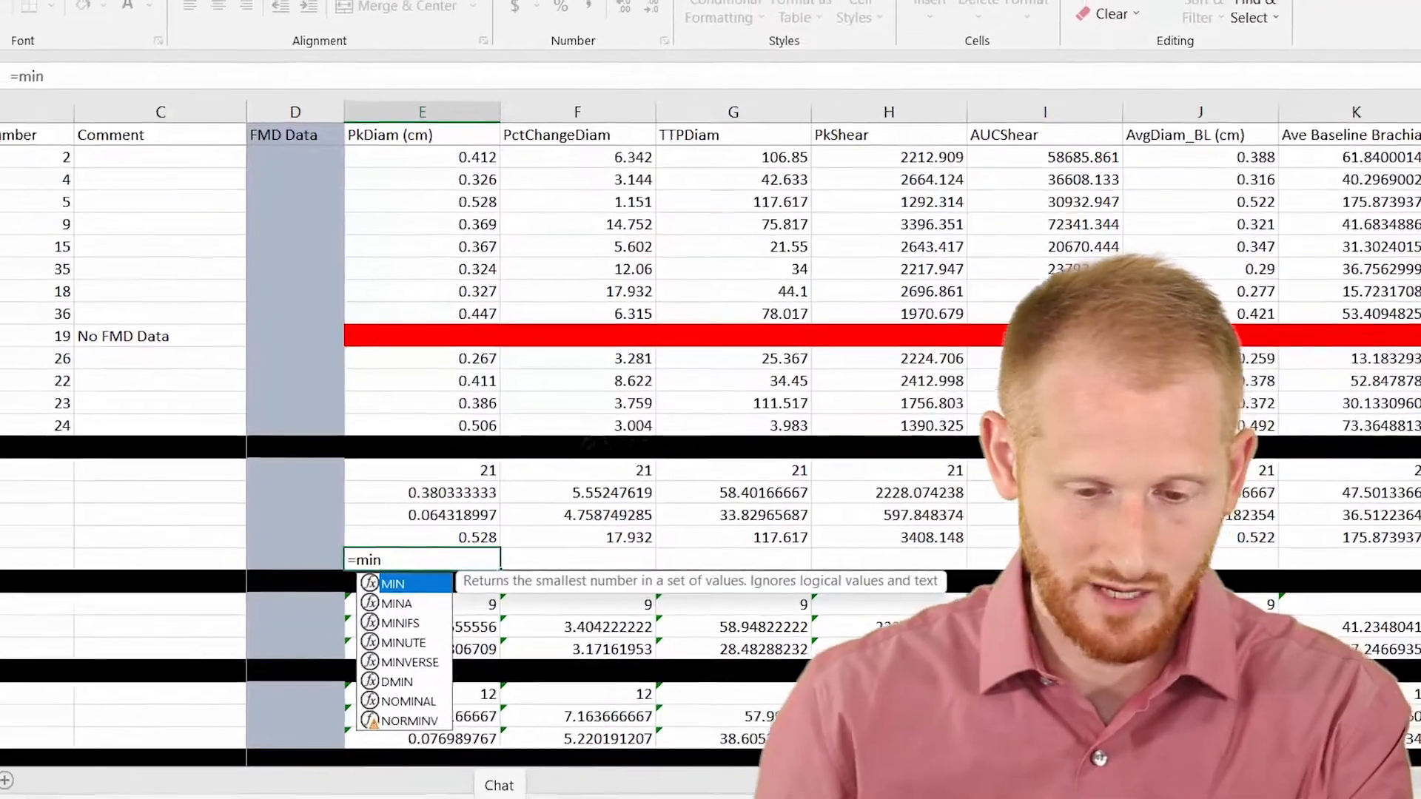